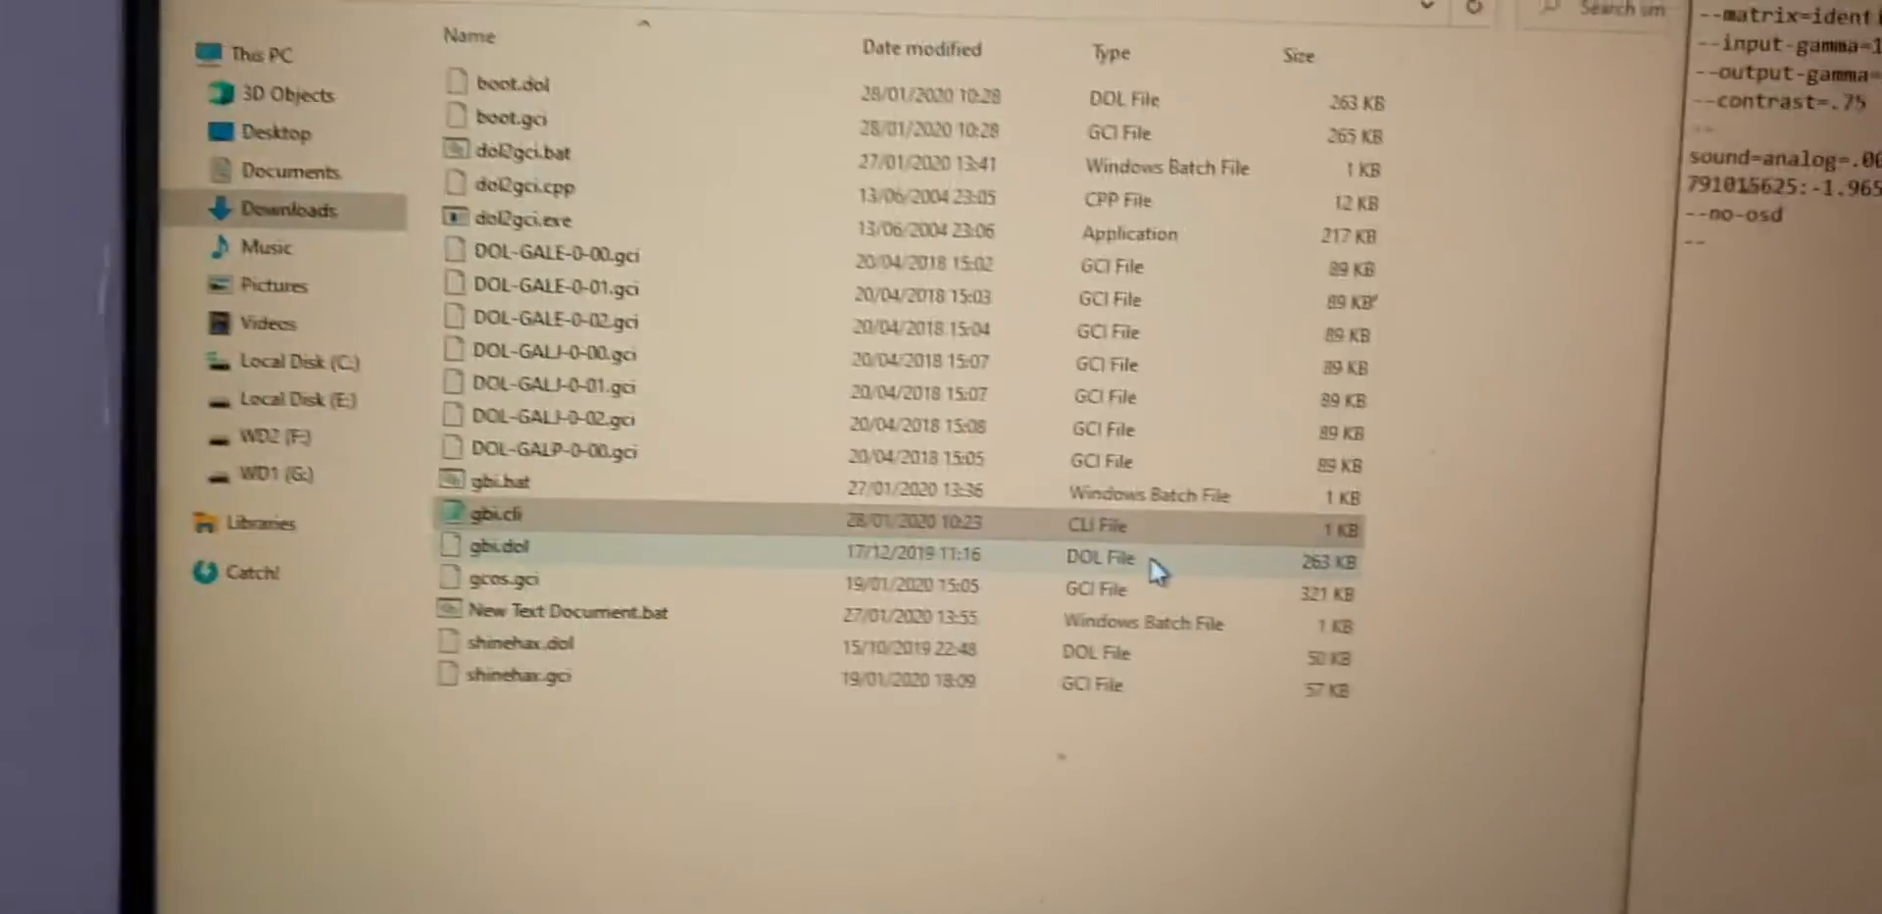
# - Launch GameCube Memory Manager to list the card's Sunshine save and boot.dol
pyautogui.doubleClick(488, 513)
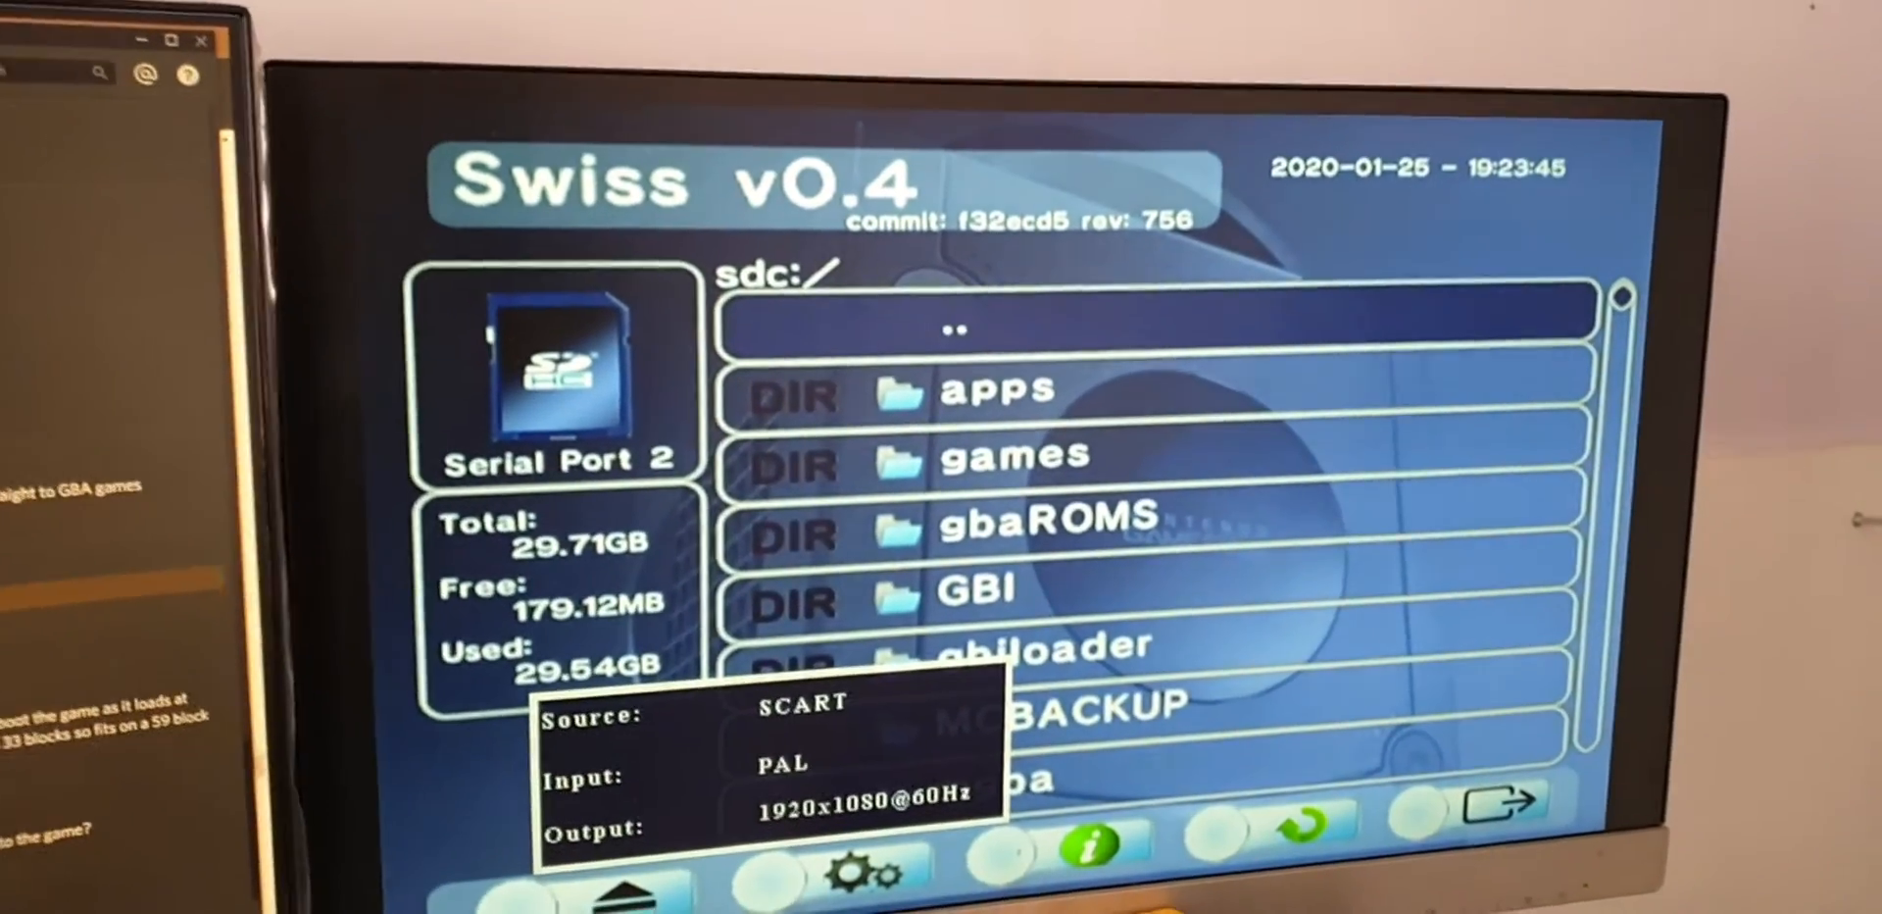
pyautogui.doubleClick(996, 391)
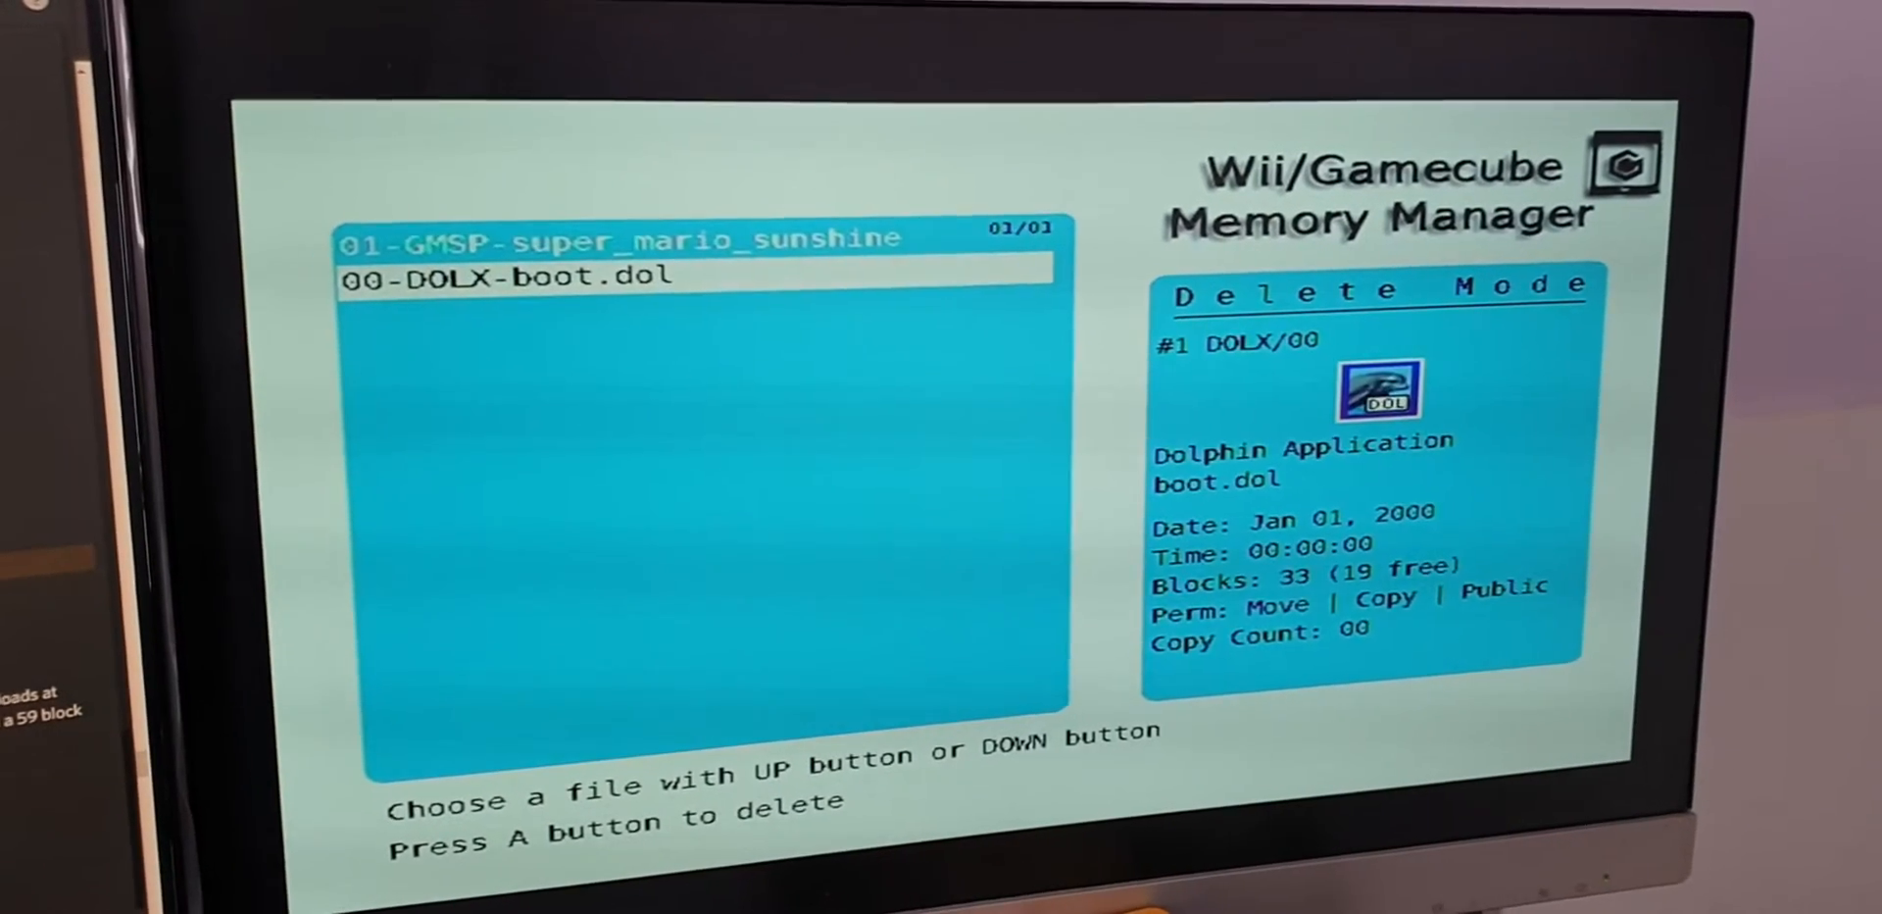
# - Delete boot.dol from the memory card and move to the next option
pyautogui.press('a')
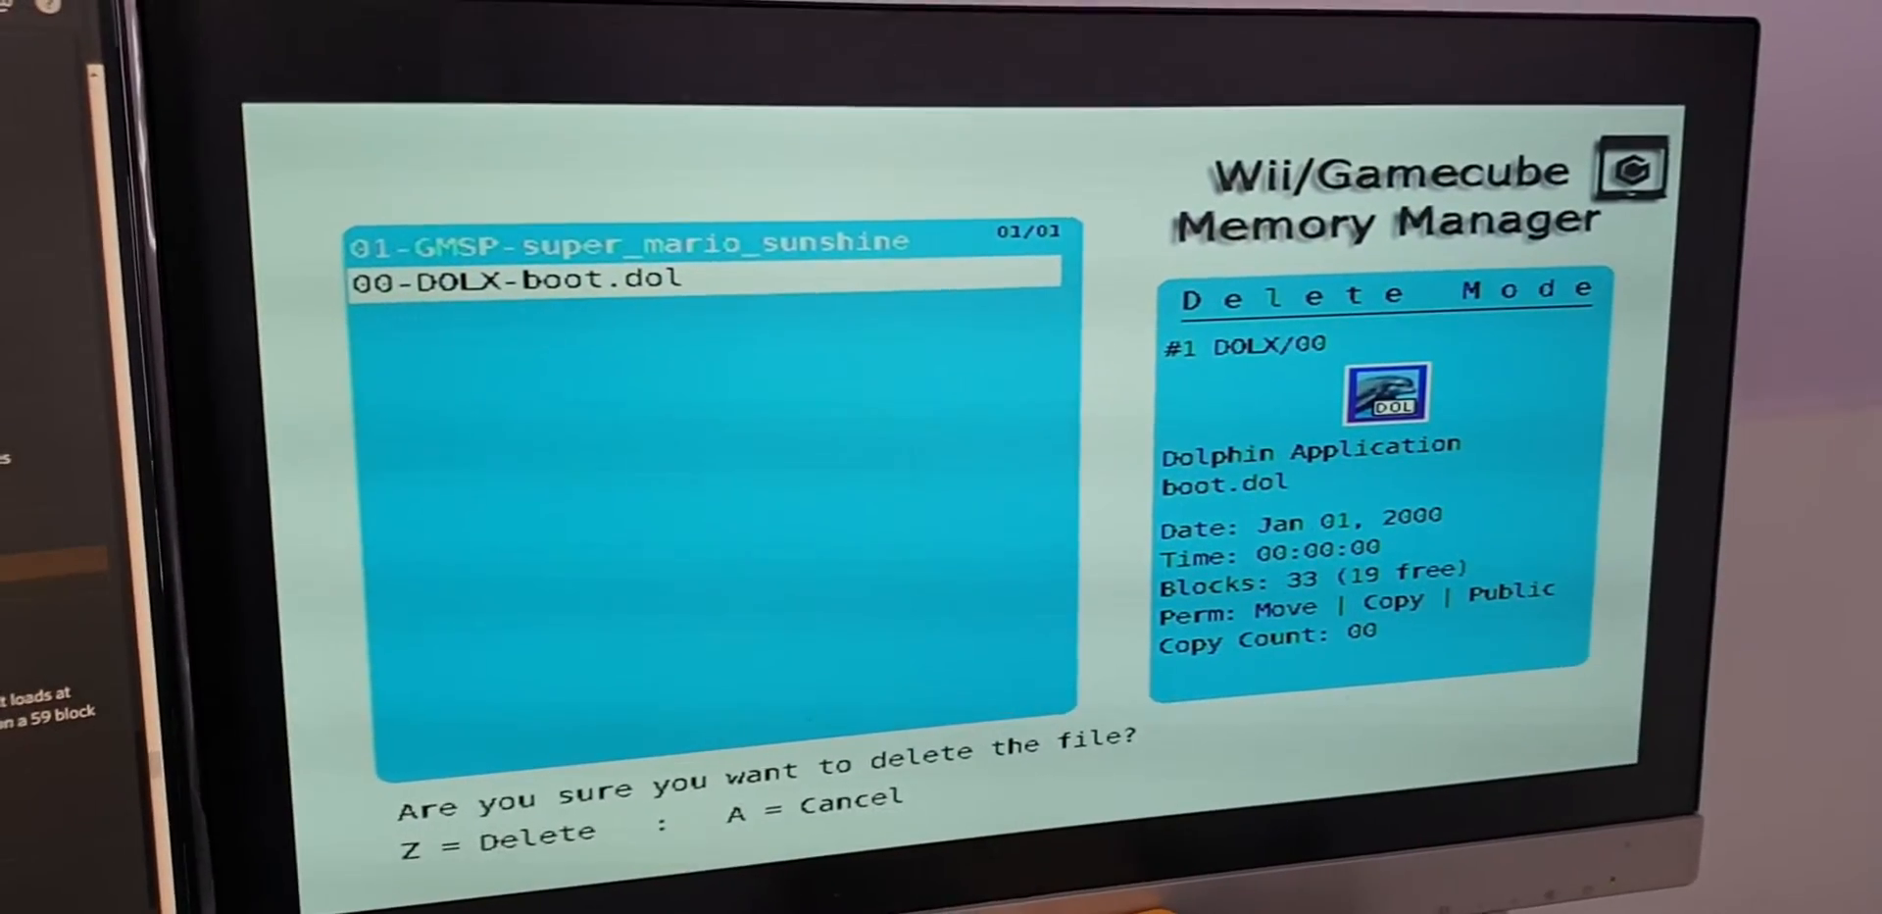
pyautogui.press('A')
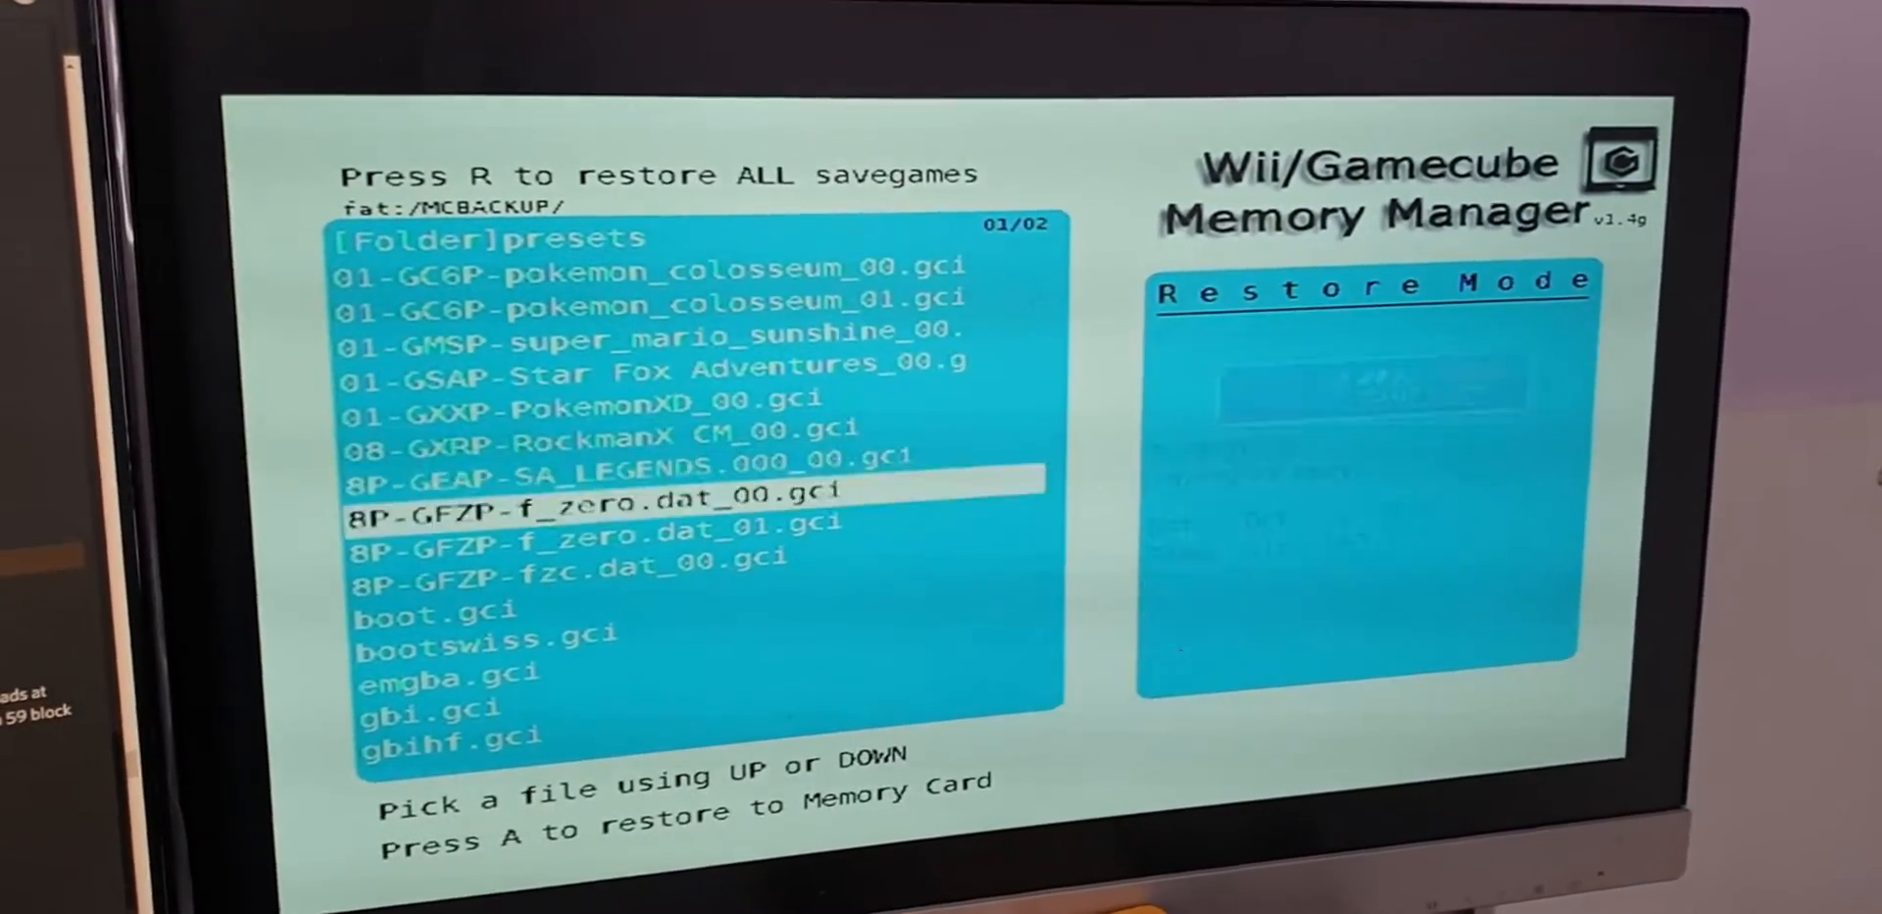
pyautogui.press('down')
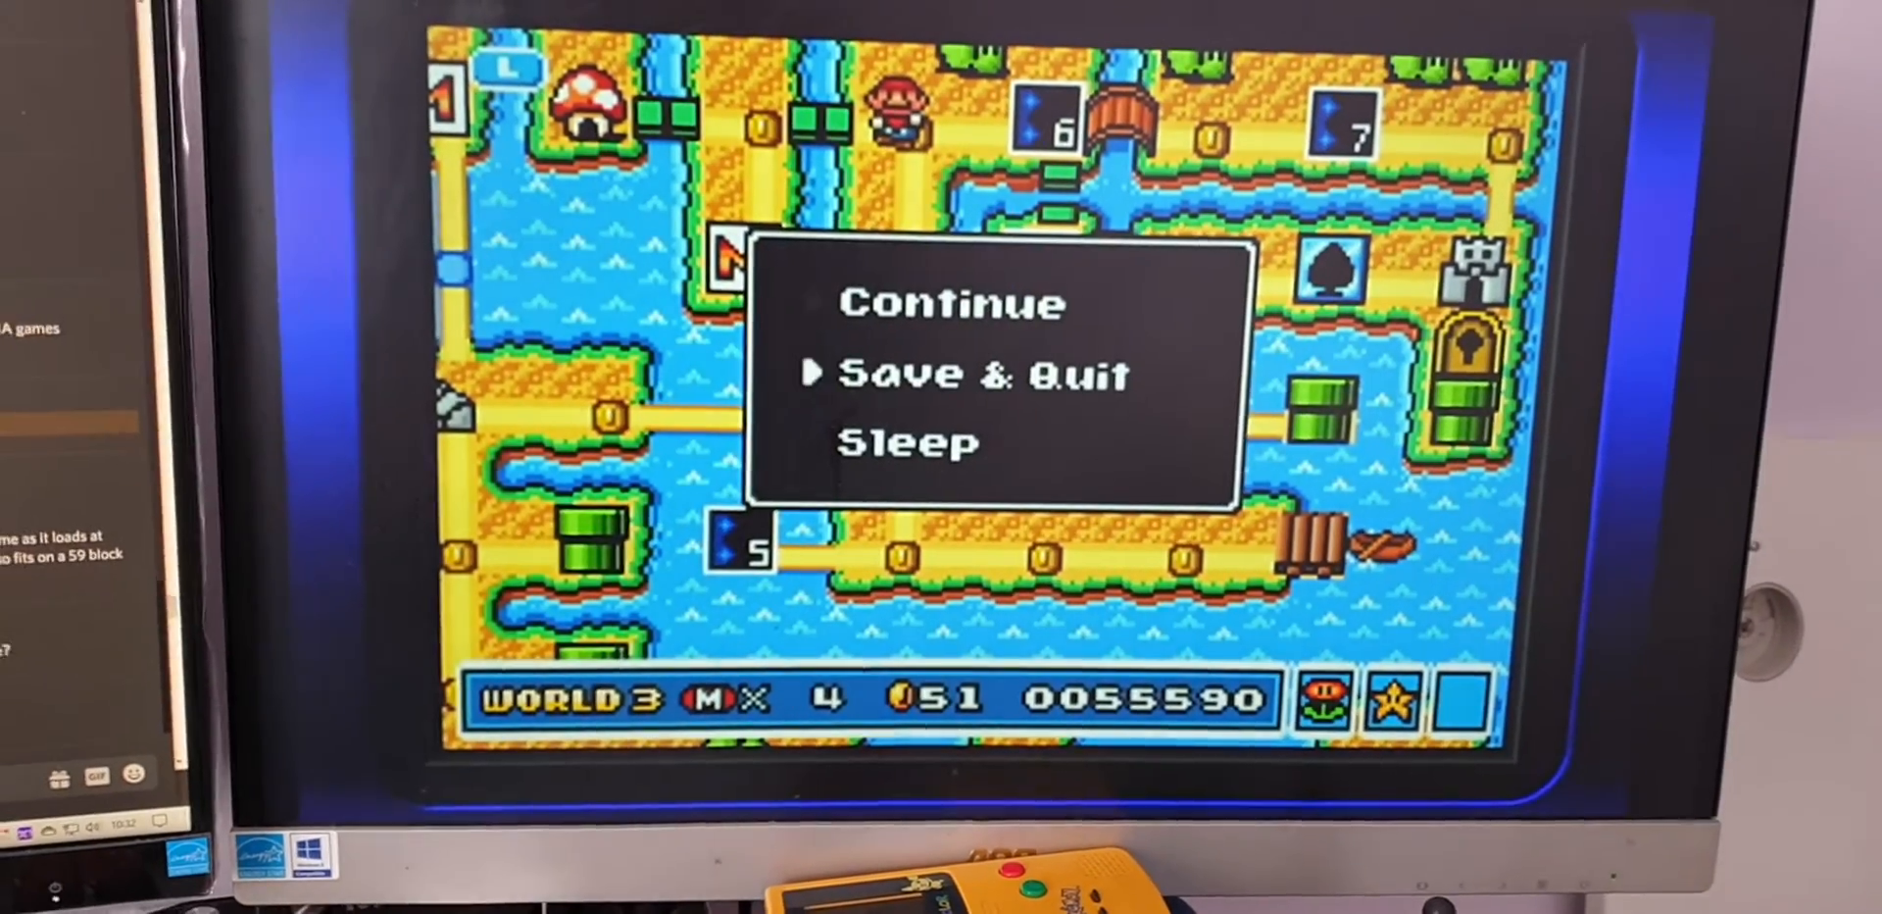
# - Choose Save & Quit from Super Mario Advance 4's pause menu
pyautogui.press('enter')
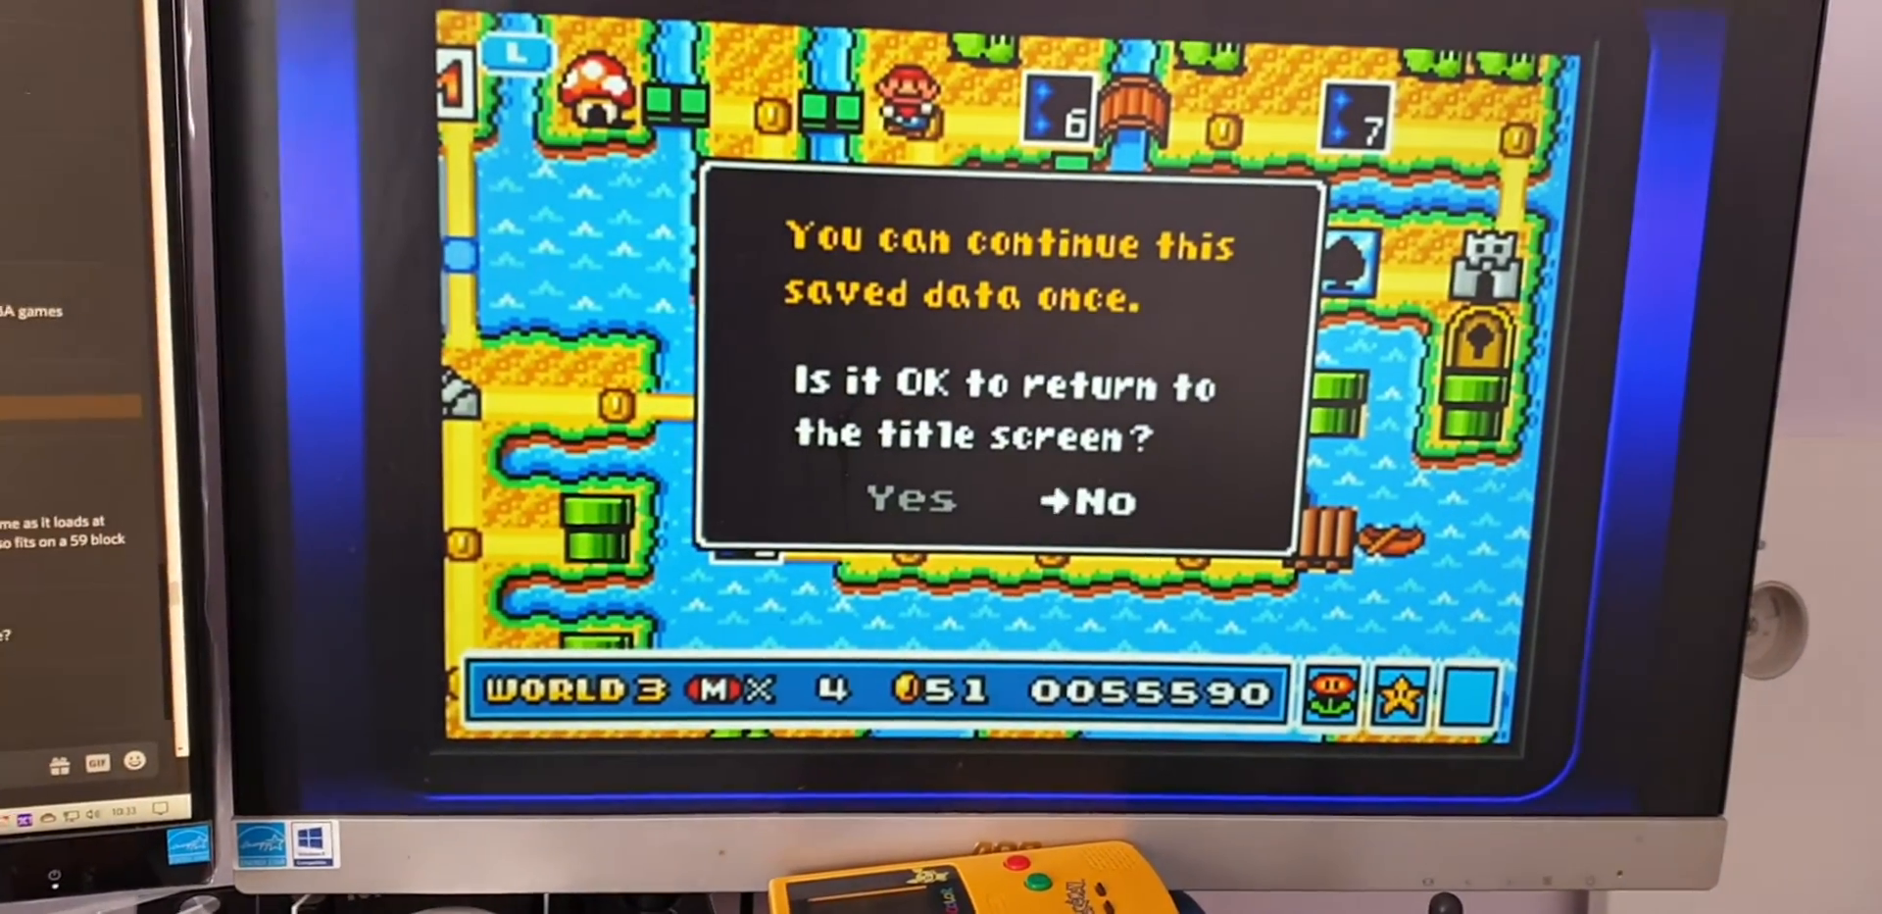